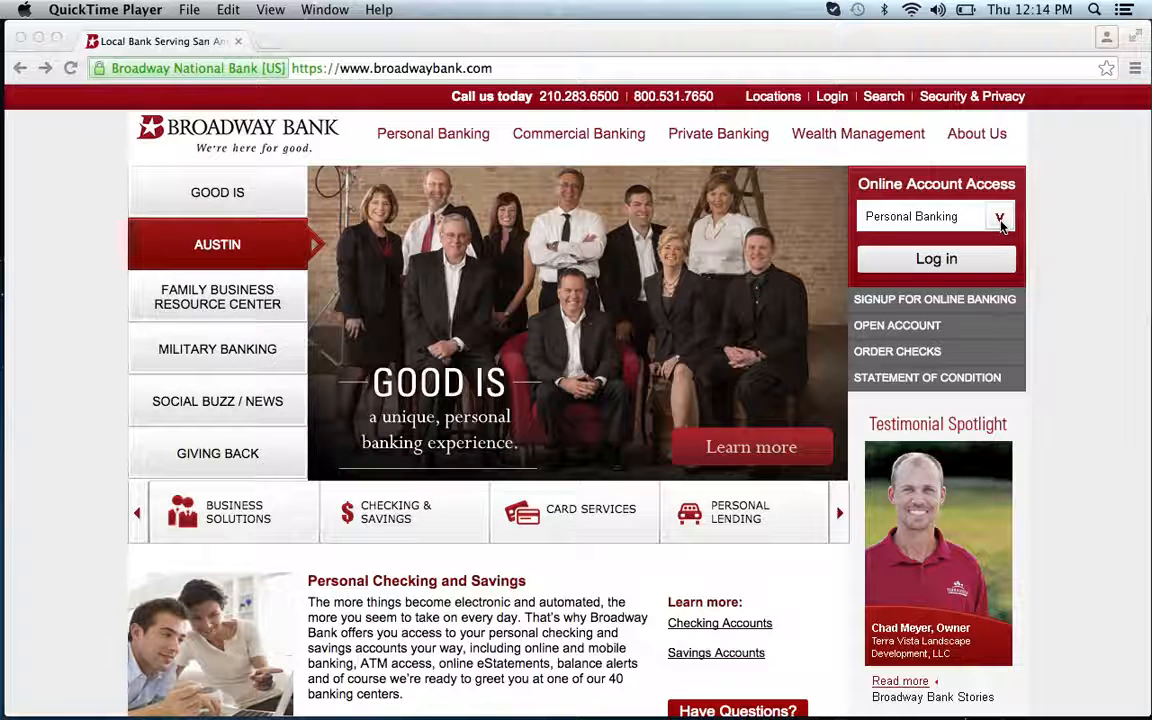
Reach the personal banking sign-in page, keeping Personal Banking as the account type
left_click(217, 296)
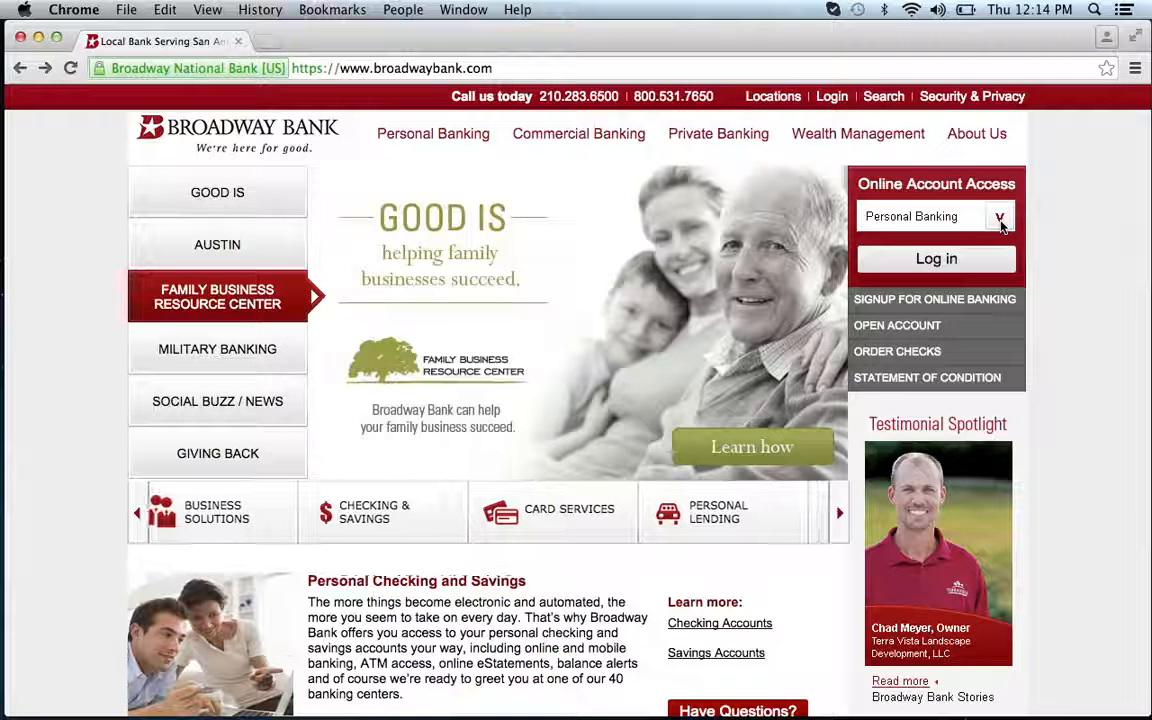
left_click(999, 217)
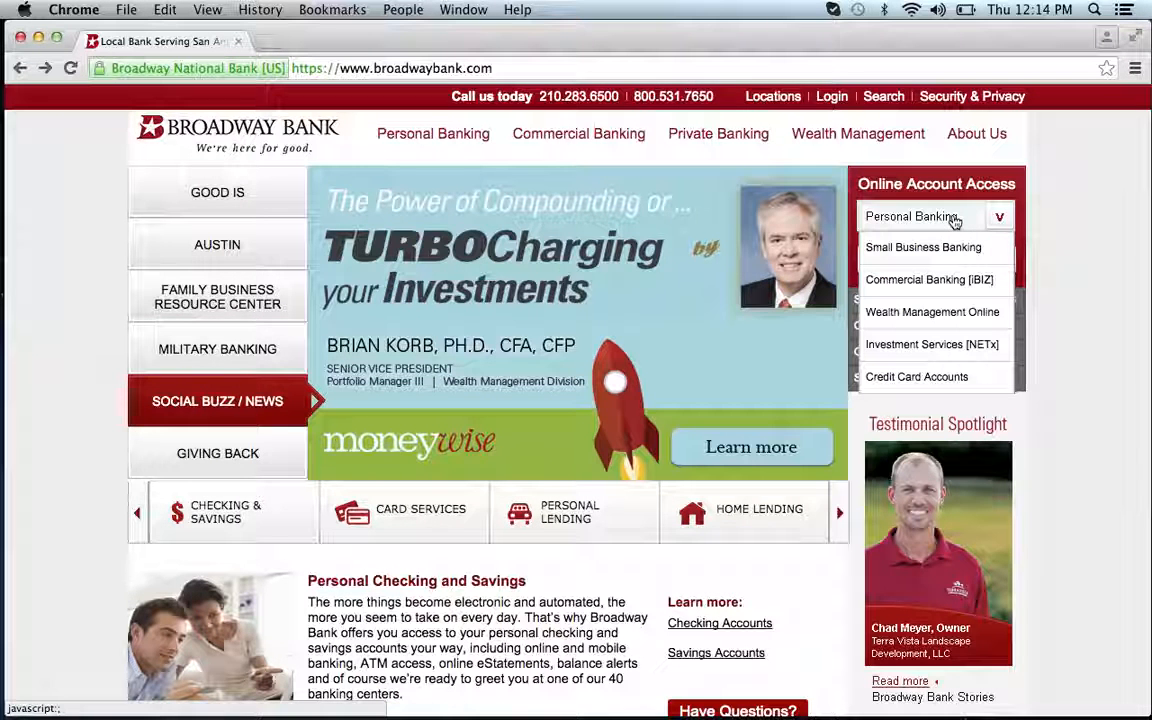
left_click(911, 216)
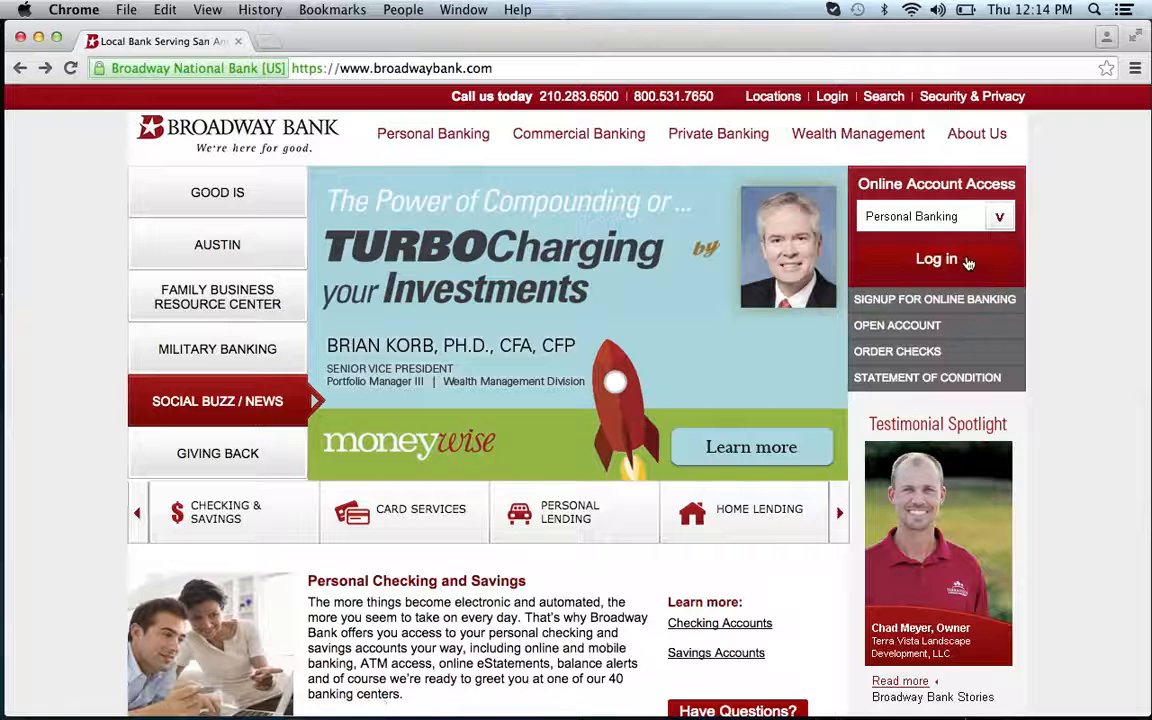
left_click(936, 259)
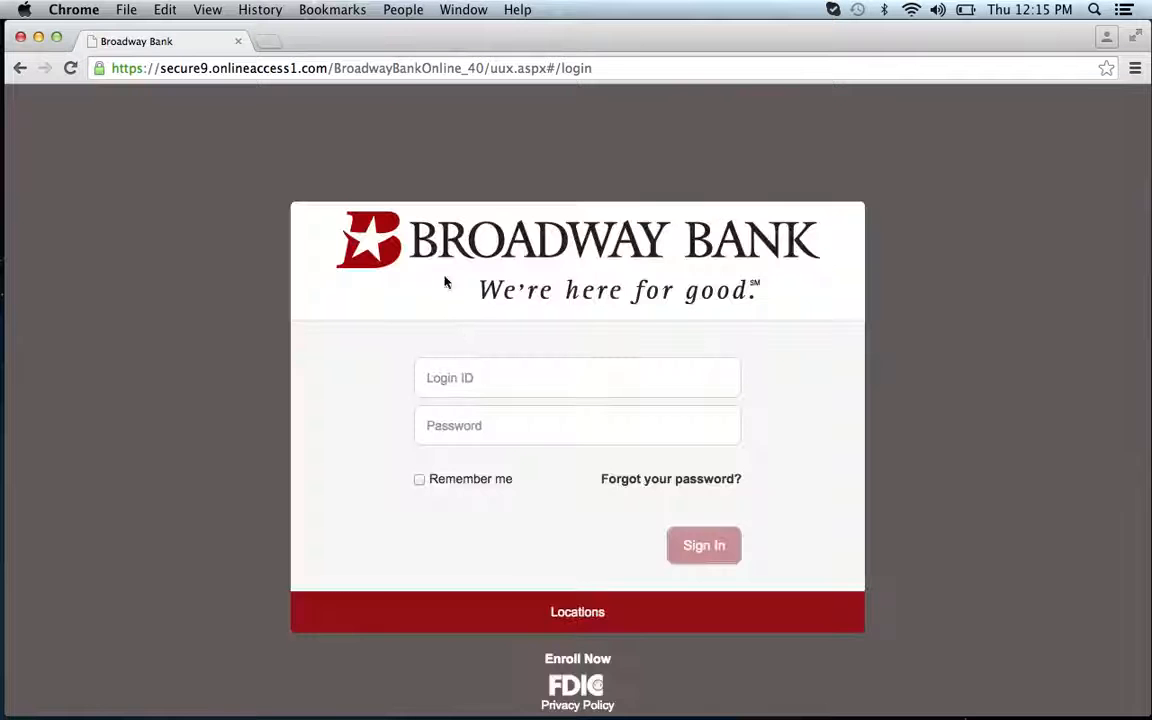
From the sign-in page, start the forgotten-password recovery
left_click(577, 377)
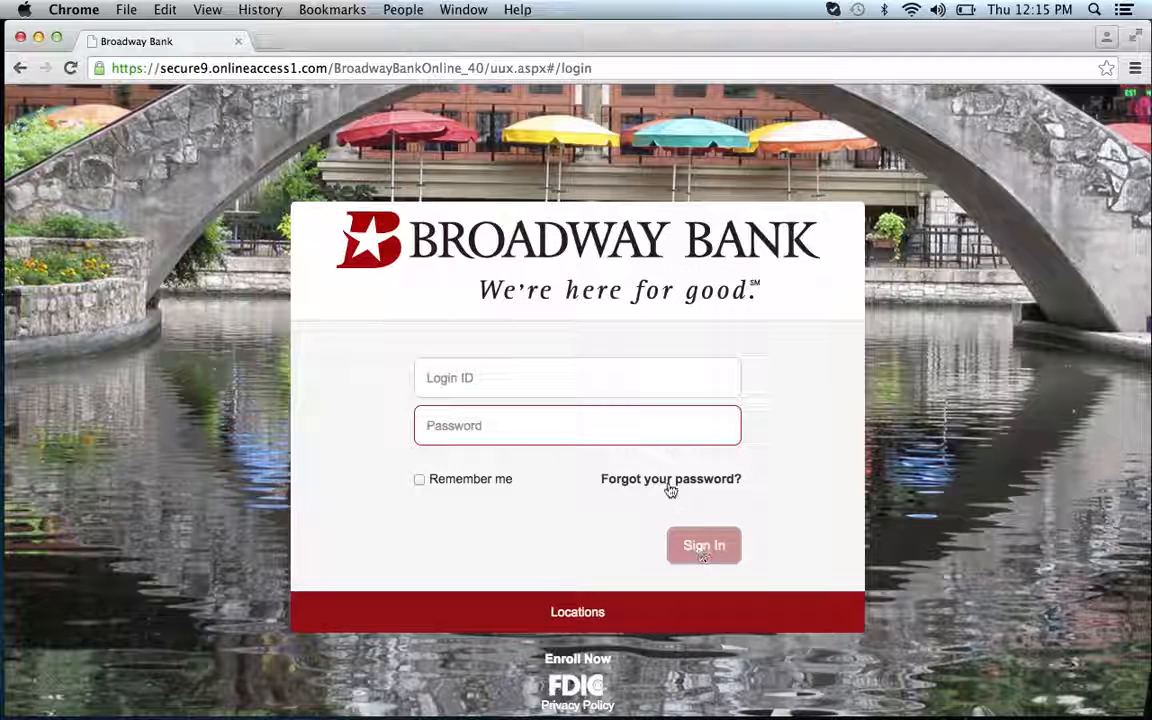
left_click(670, 478)
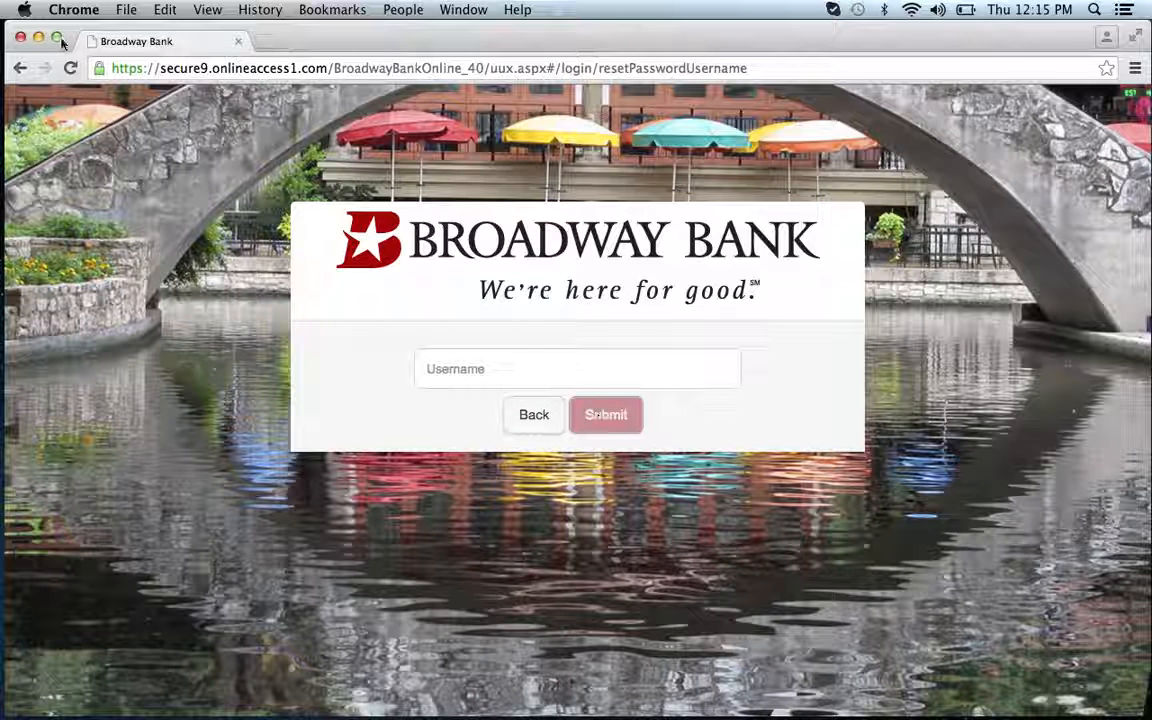
Return from password recovery through the sign-in page to the bank's home page
left_click(20, 68)
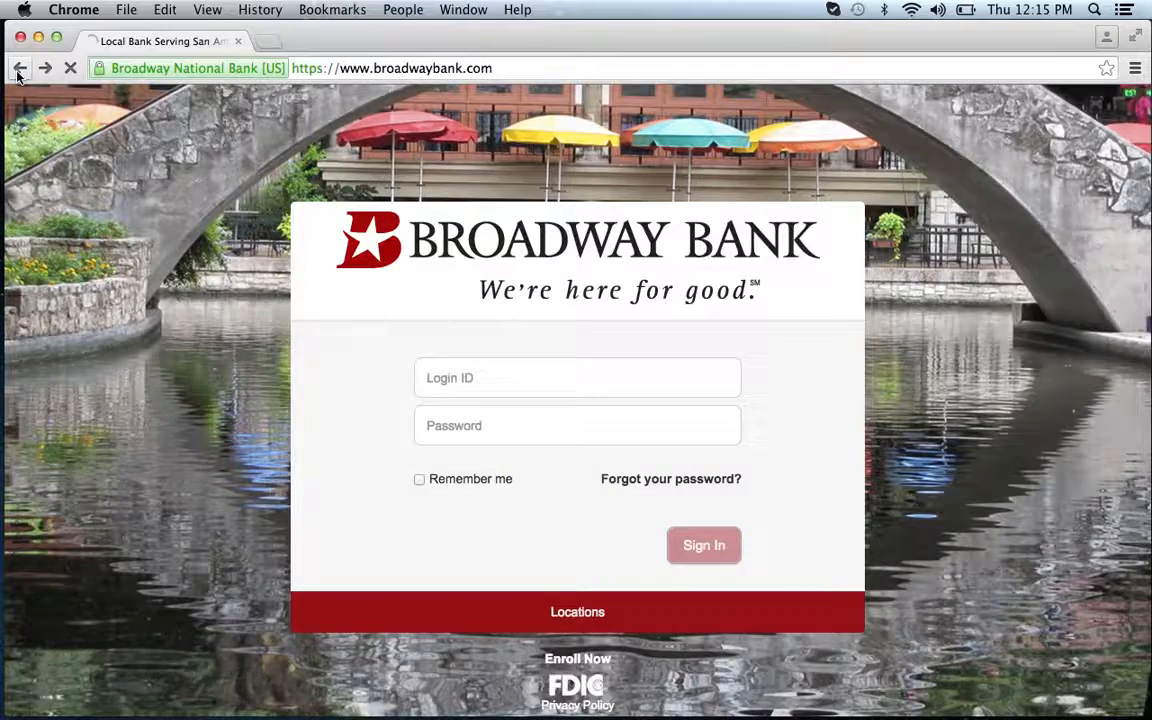
left_click(20, 68)
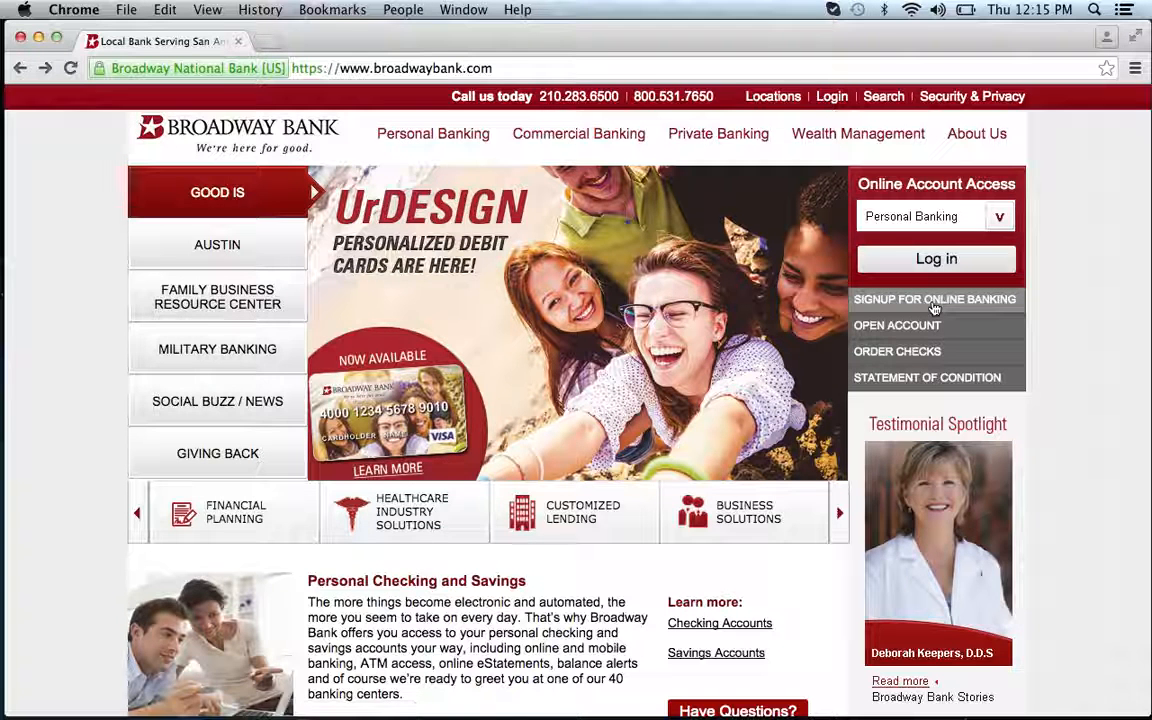
Launch online banking signup and review the enrollment form down to the Continue button
left_click(934, 299)
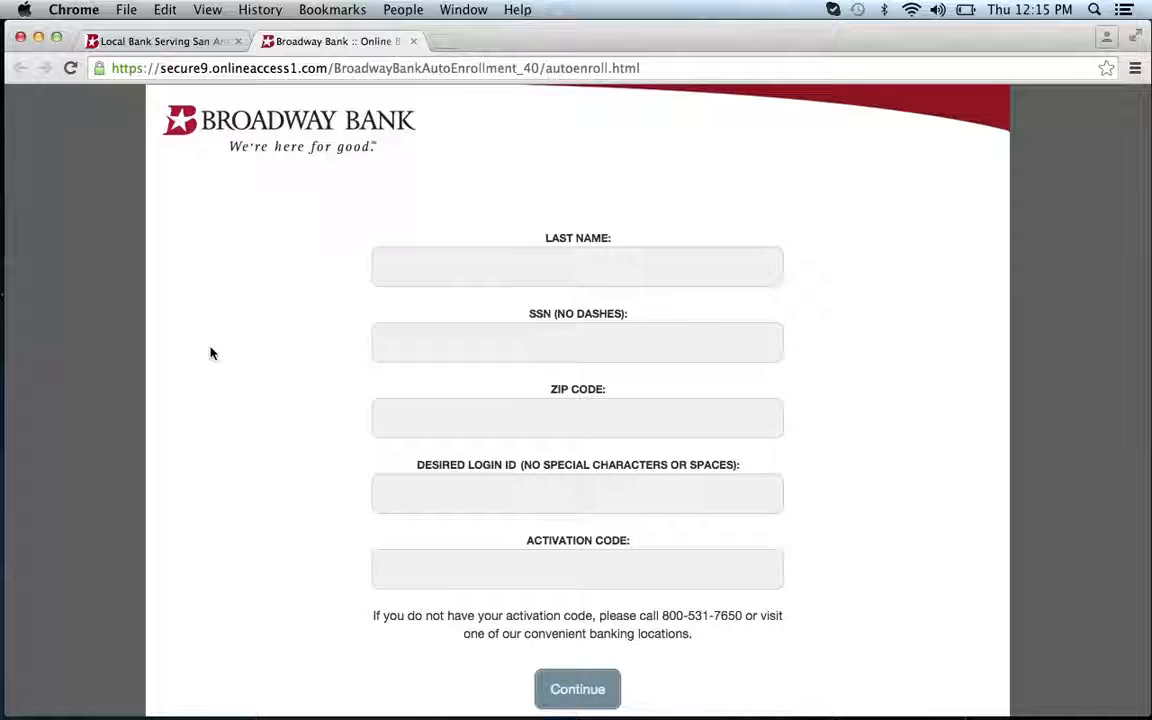
scroll("down", 3)
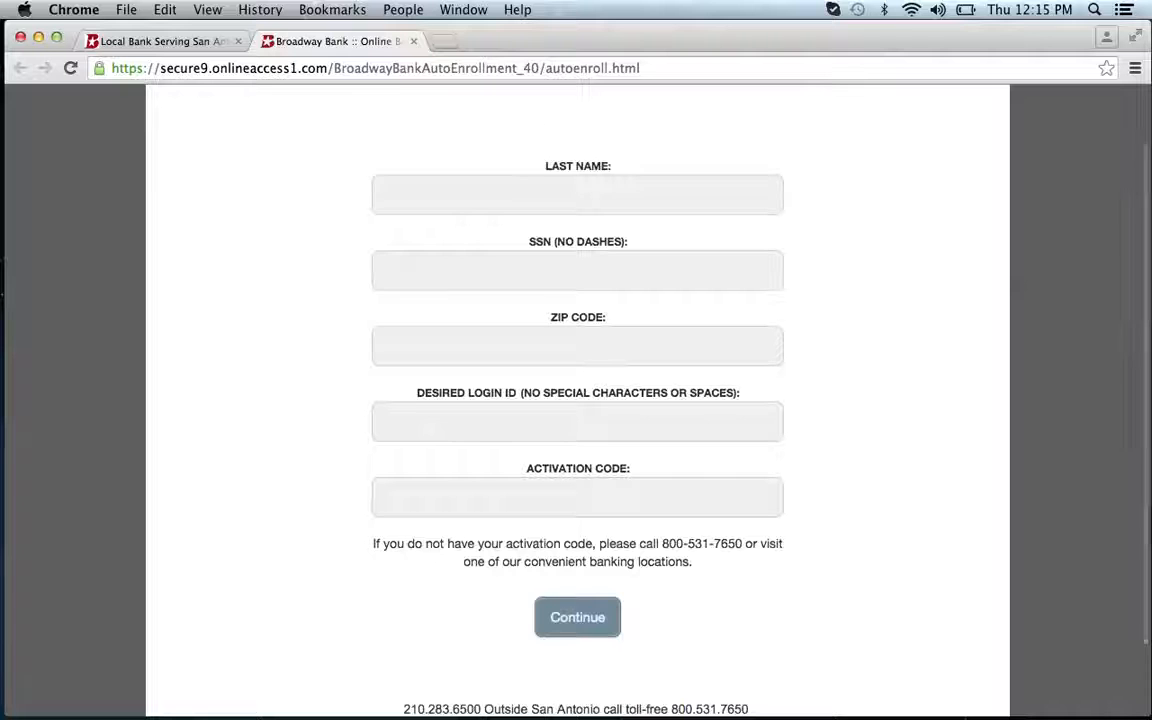
scroll("down", 3)
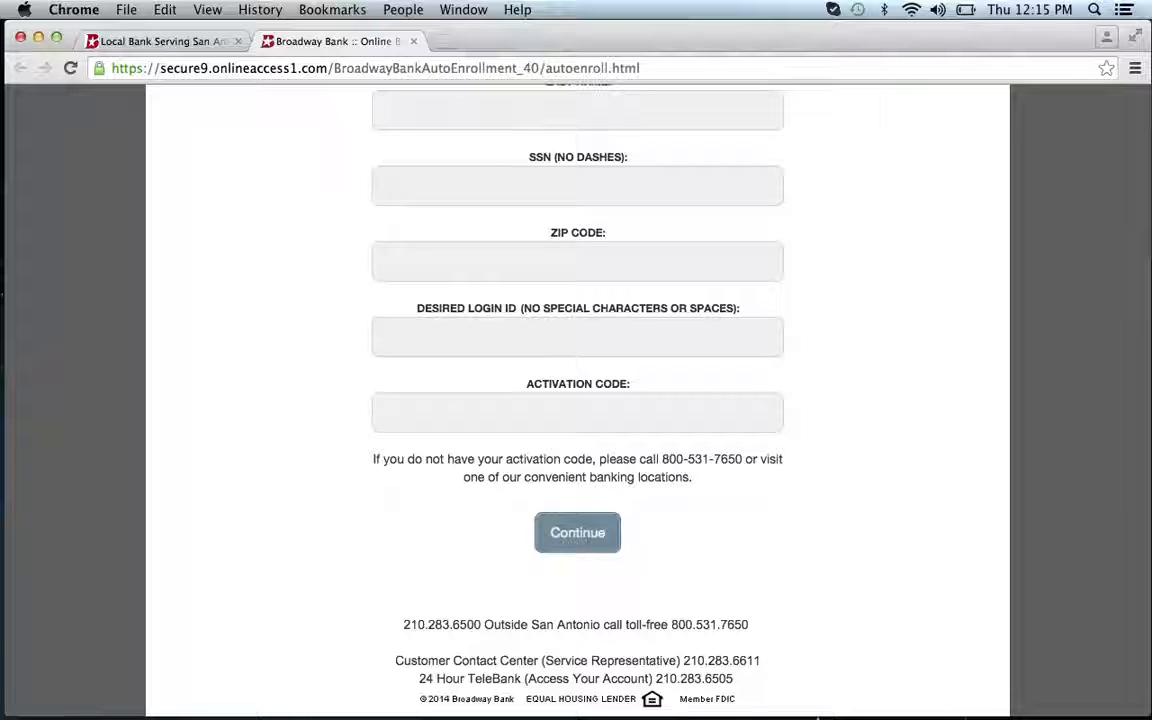
mouse_move(810, 505)
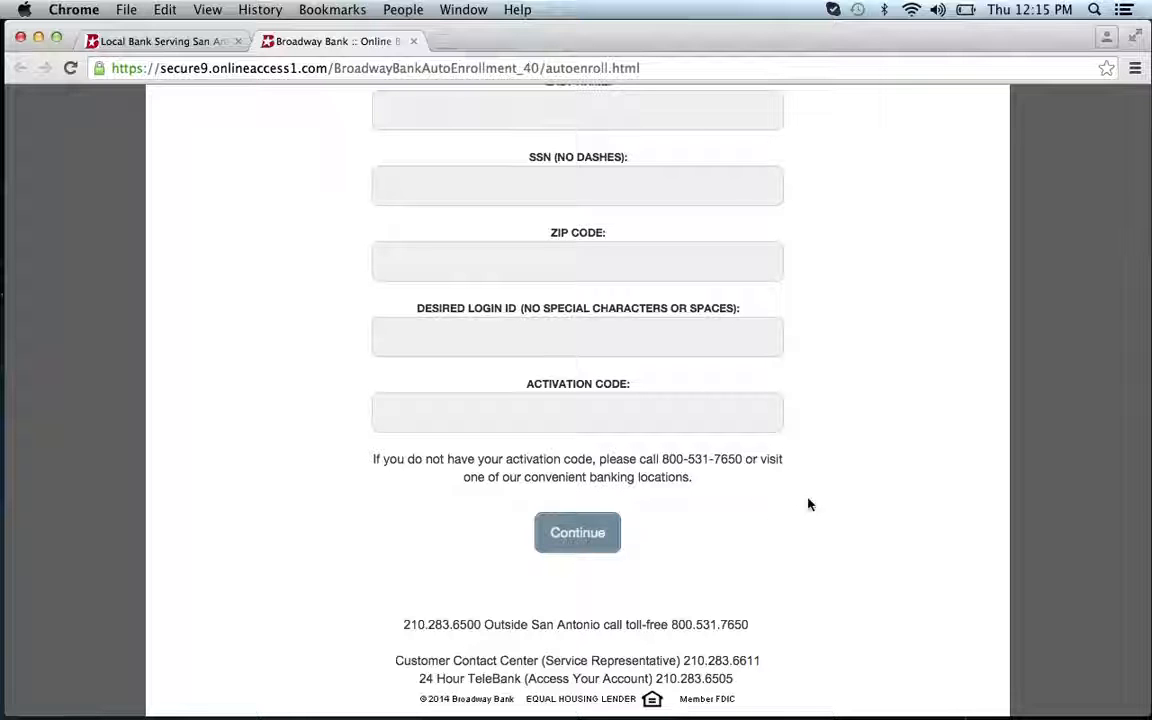
mouse_move(730, 495)
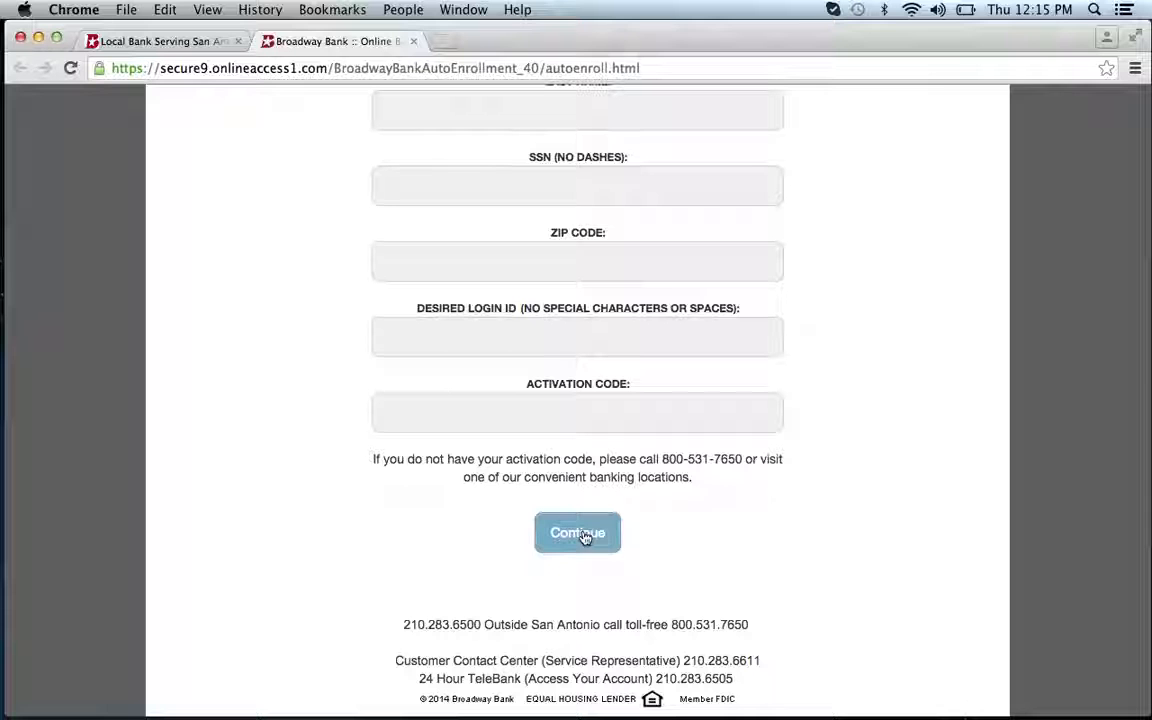
mouse_move(26, 210)
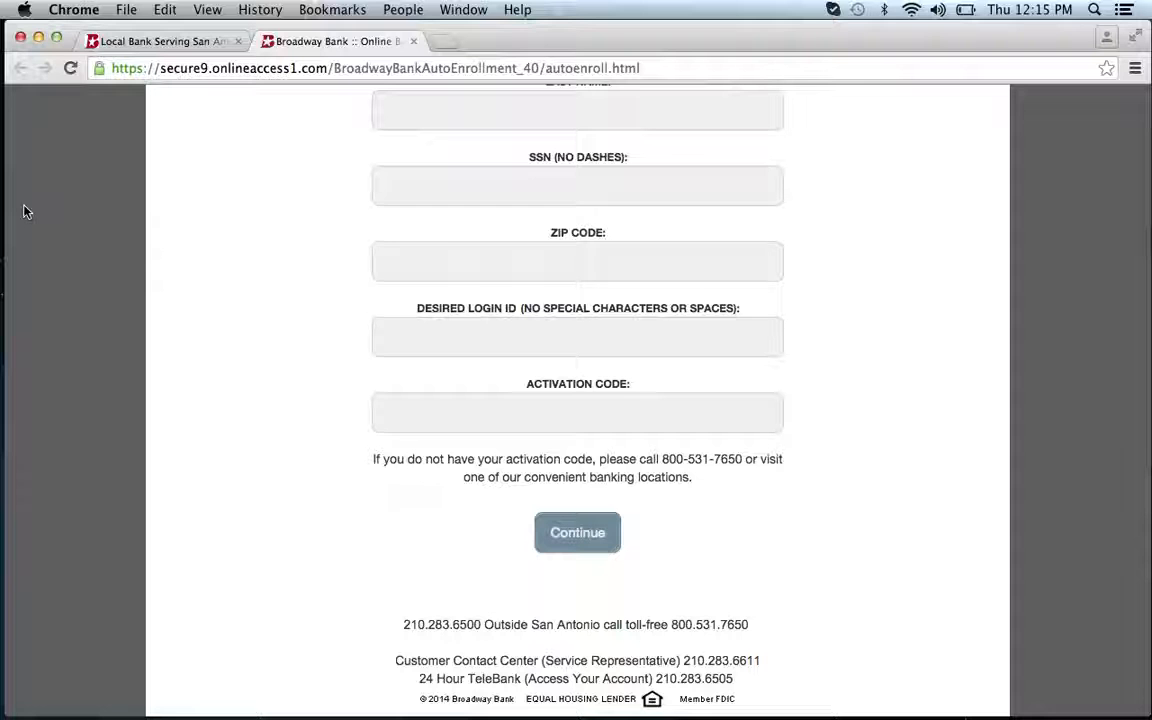
mouse_move(156, 95)
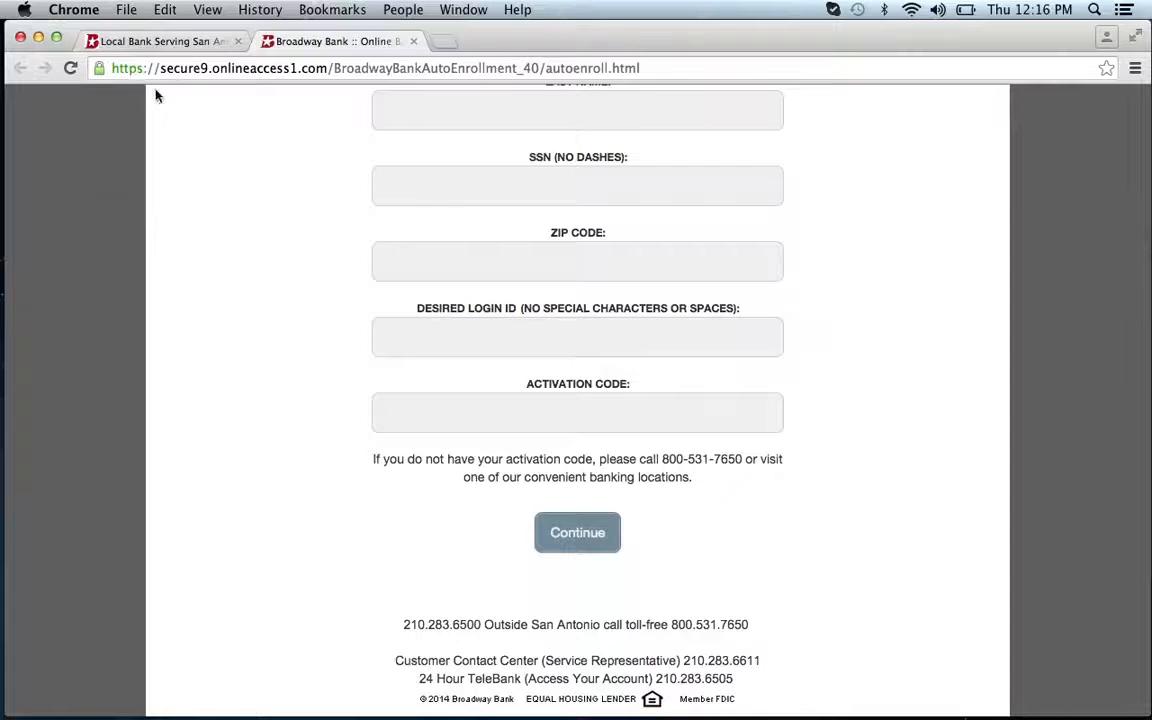